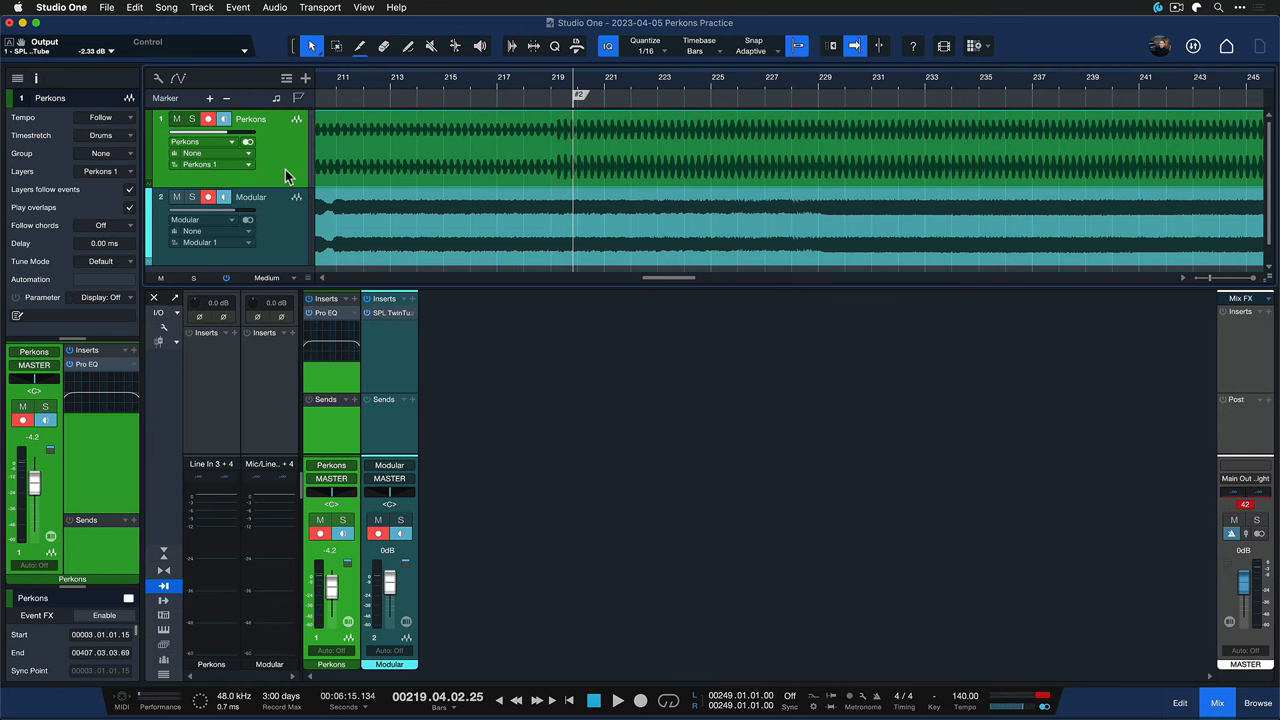
{"action": "mouse_move", "coordinate": [286, 168]}
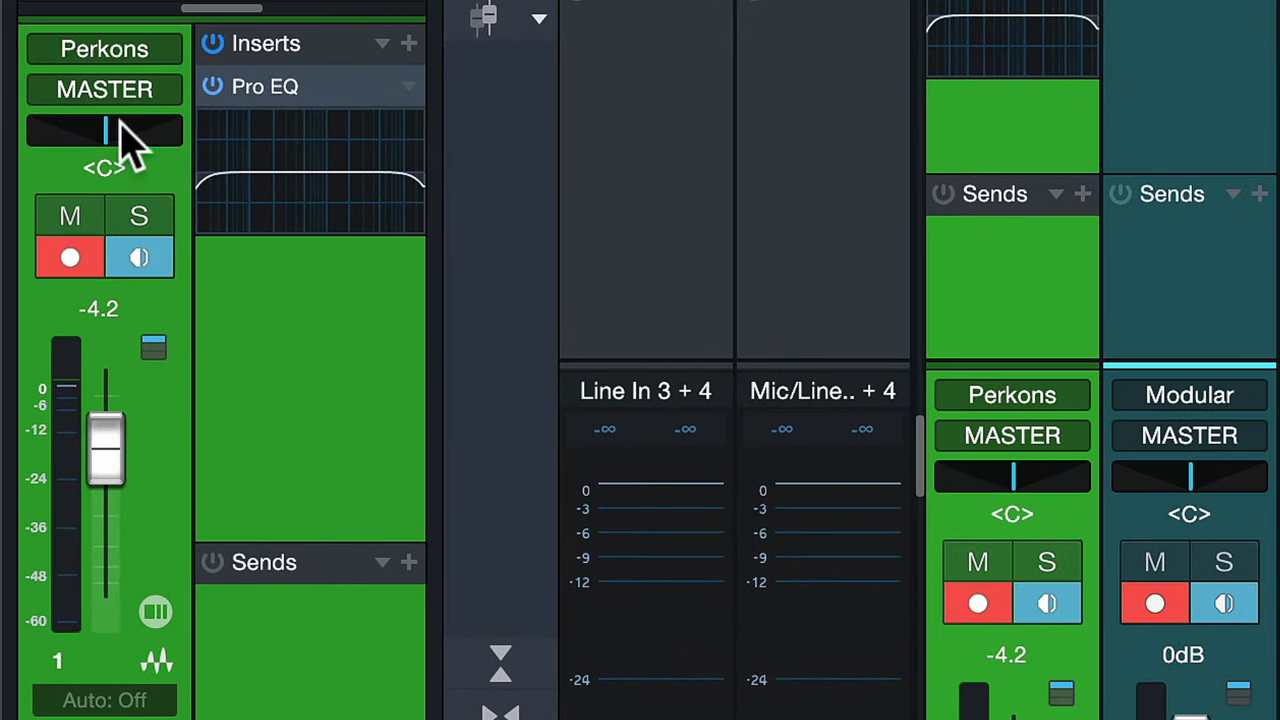
Step: Bring up the automation context menu on the Perkons volume fader (-4.2 dB)
{"action": "right_click", "coordinate": [103, 130]}
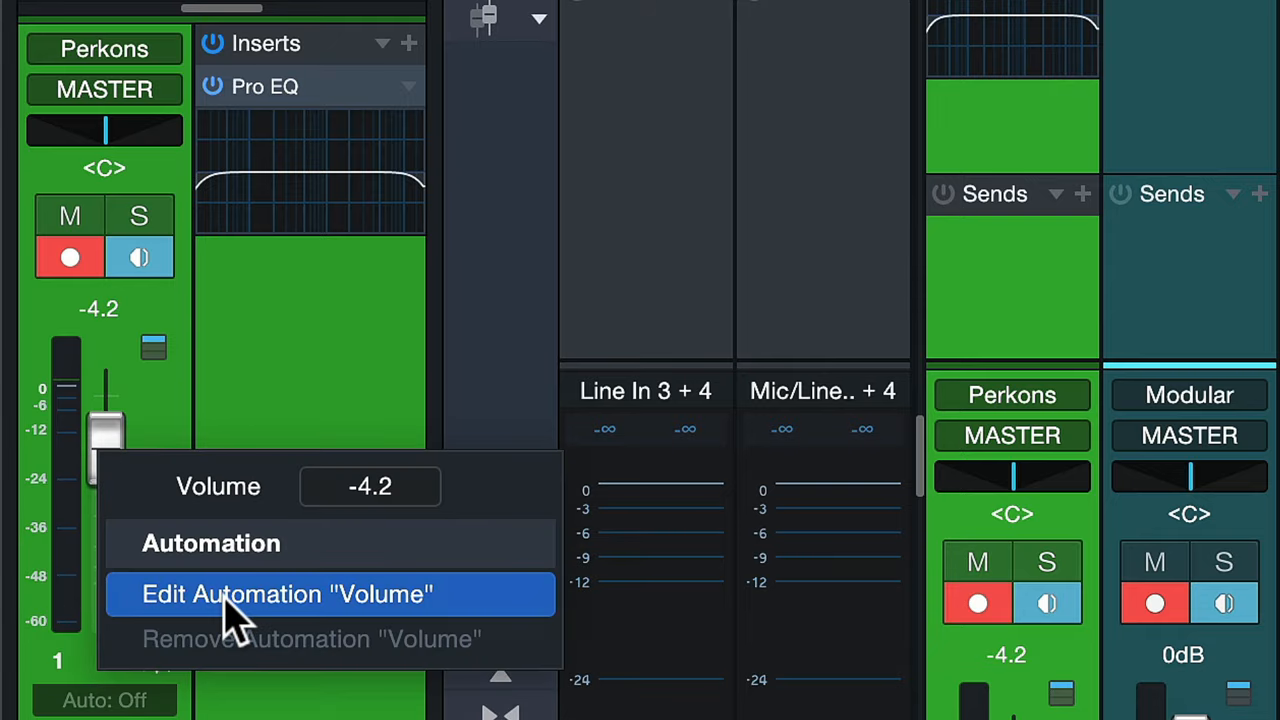
Step: Show the Perkons Volume automation lane and draw volume changes on it
{"action": "left_click", "coordinate": [287, 594]}
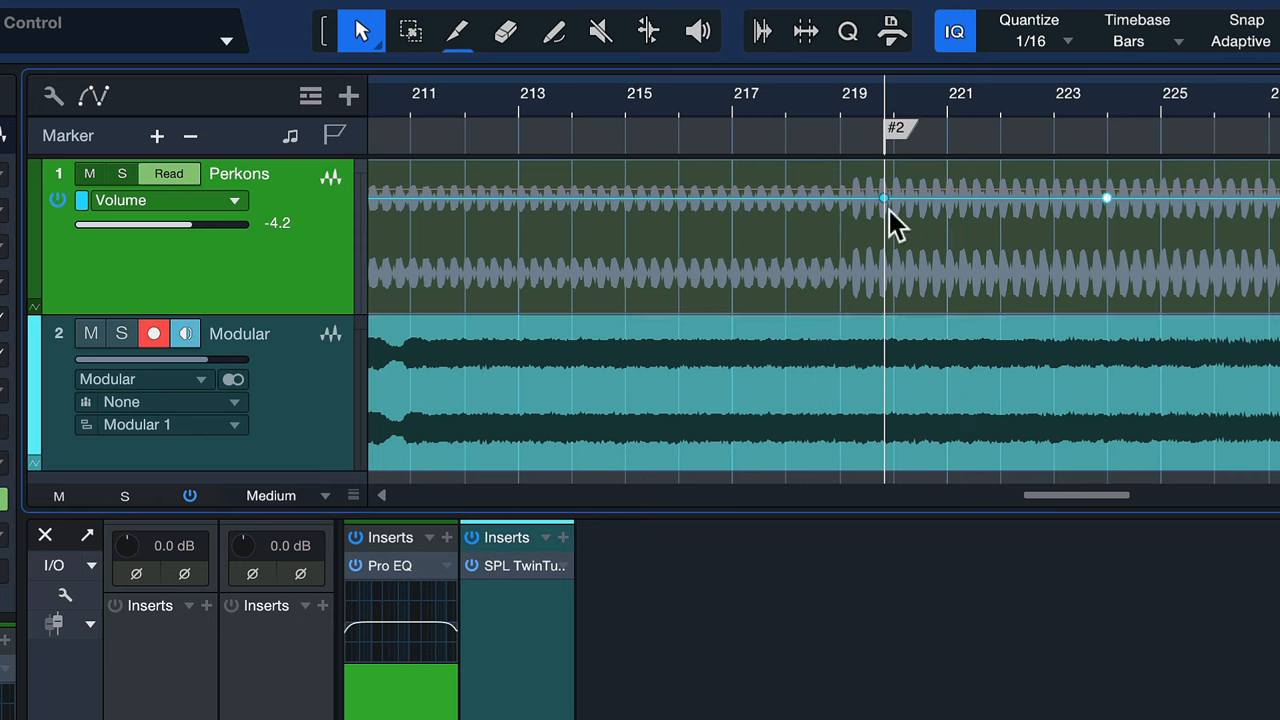
{"action": "left_click_drag", "start_coordinate": [885, 197], "coordinate": [885, 310]}
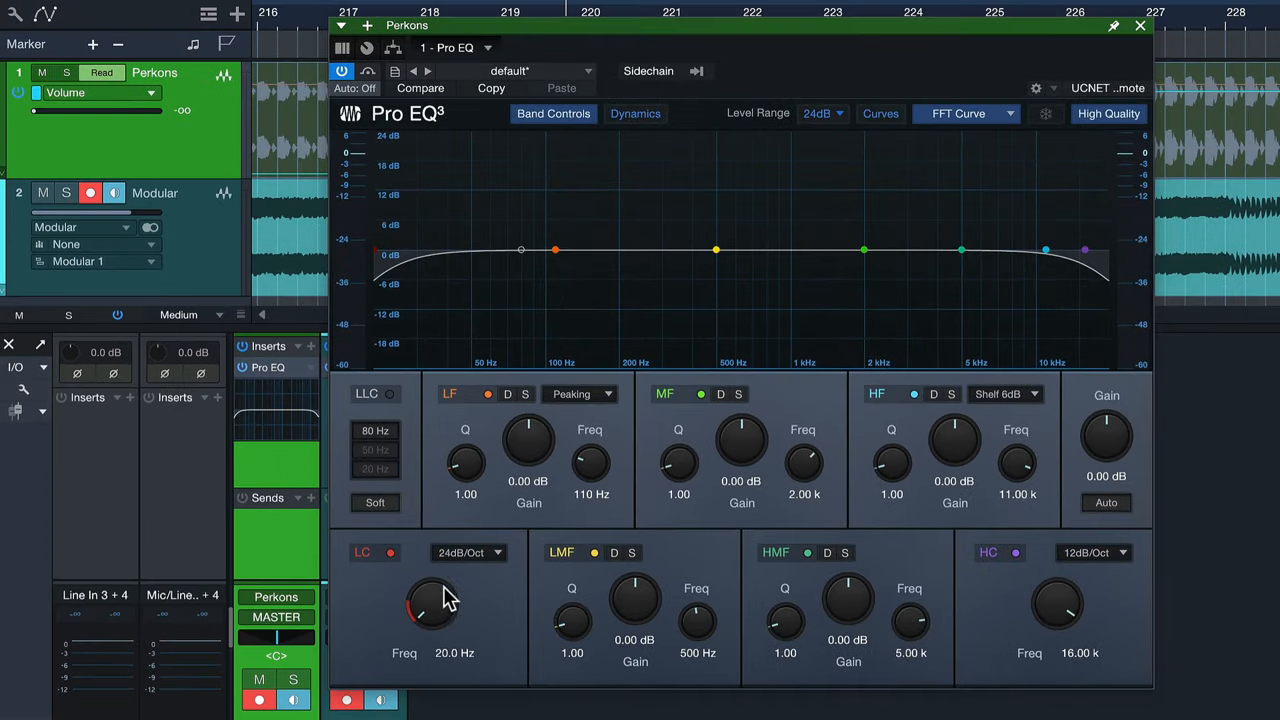
Step: Bring up automation options for the Pro EQ LC-Frequency knob on Perkons
{"action": "right_click", "coordinate": [429, 606]}
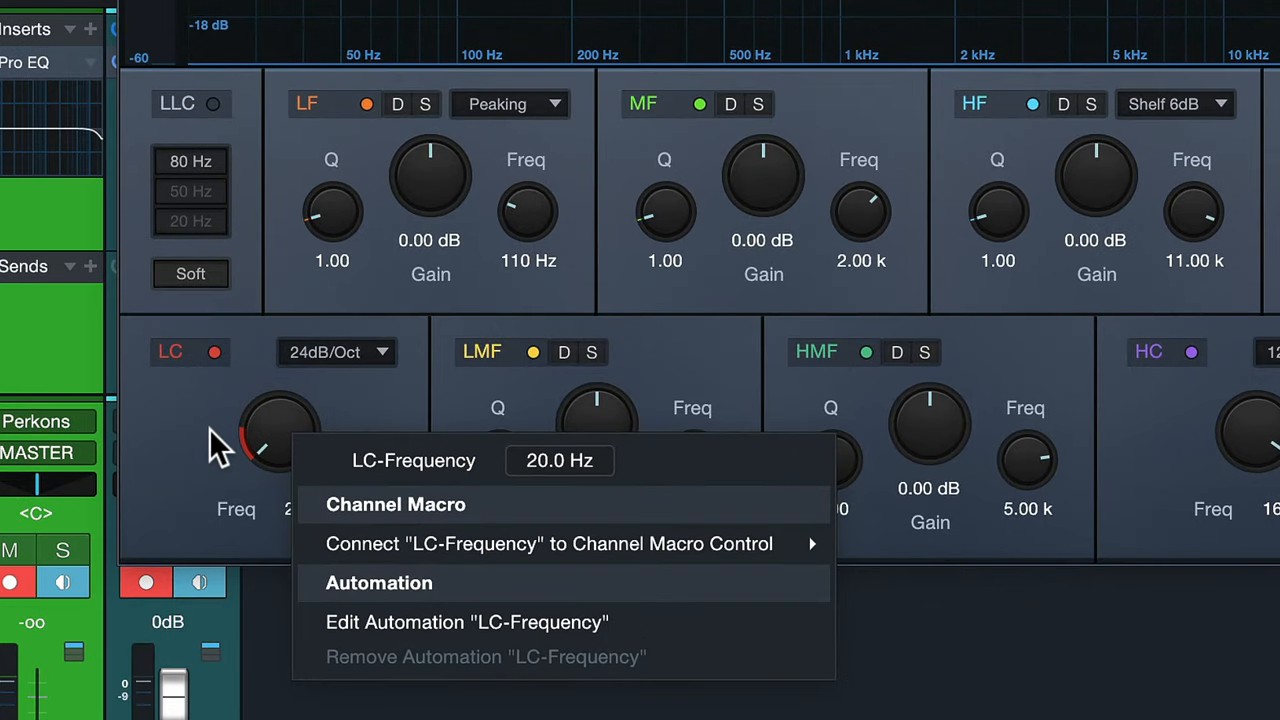
{"action": "mouse_move", "coordinate": [250, 530]}
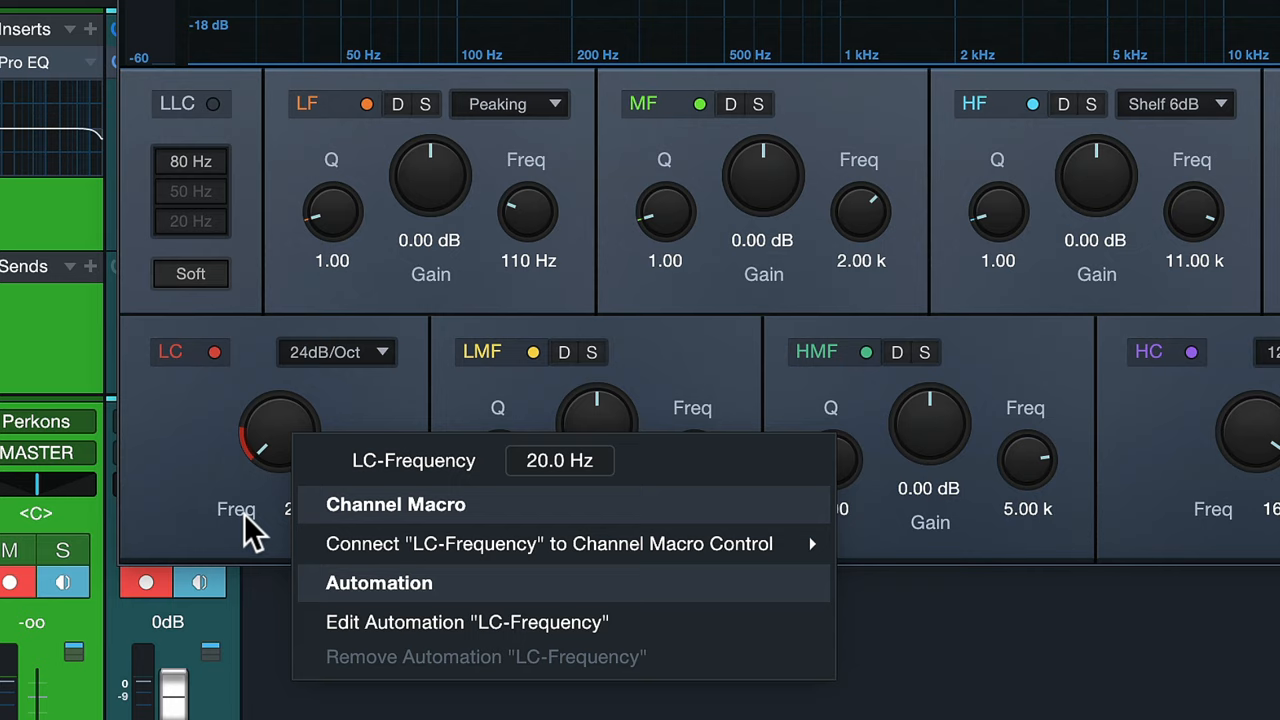
{"action": "mouse_move", "coordinate": [365, 630]}
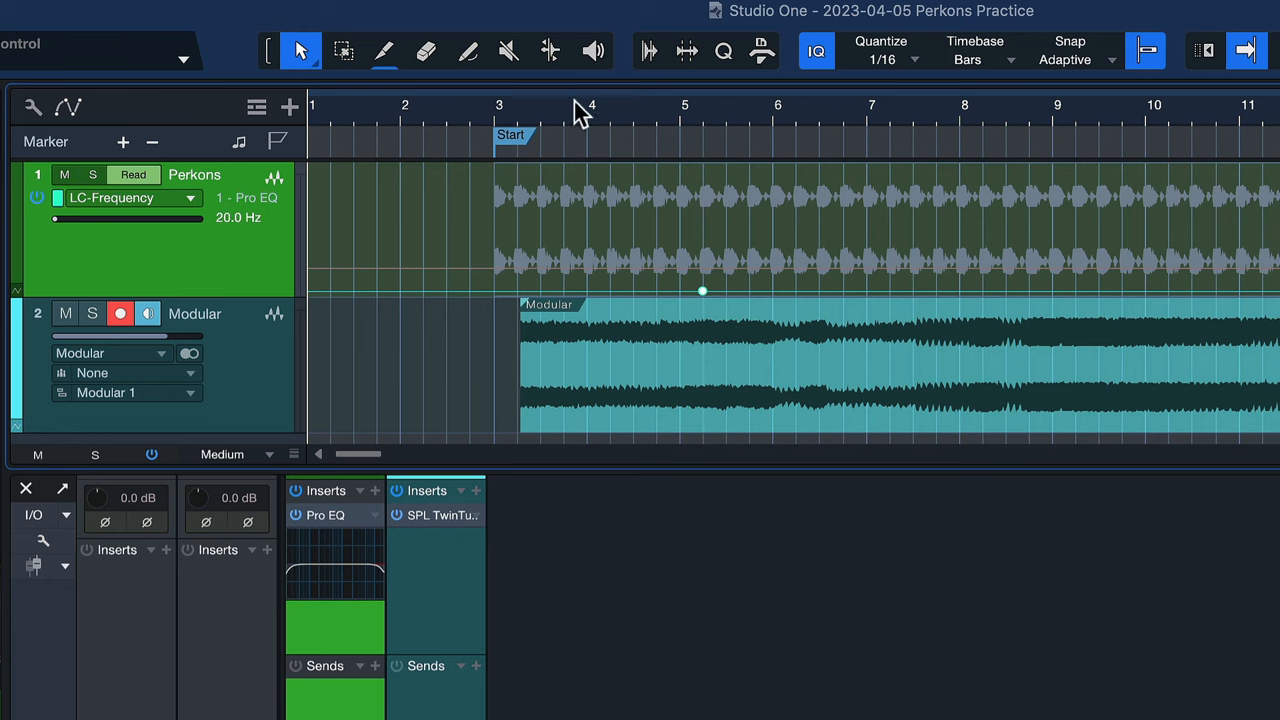
Step: Draw a rising Parabola curve across bars 5–8 in the LC-Frequency lane with the Paint Tool
{"action": "left_click_drag", "start_coordinate": [702, 291], "coordinate": [778, 258]}
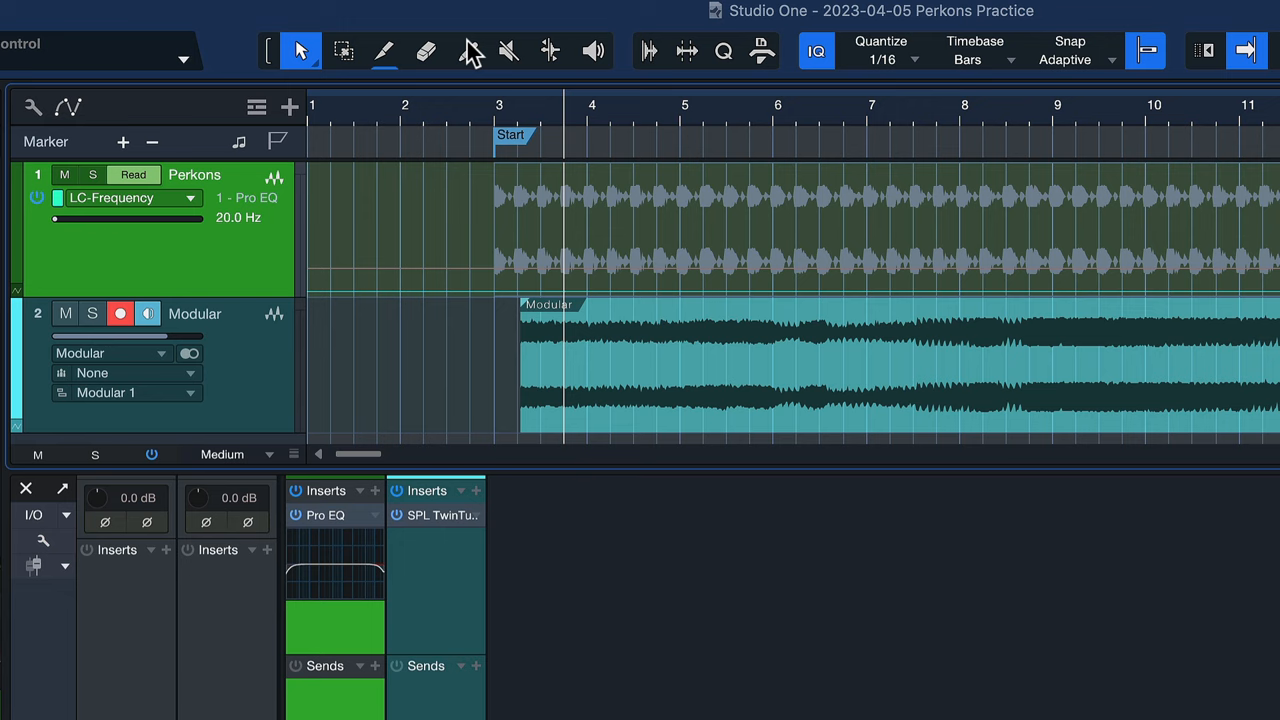
{"action": "left_click", "coordinate": [464, 49]}
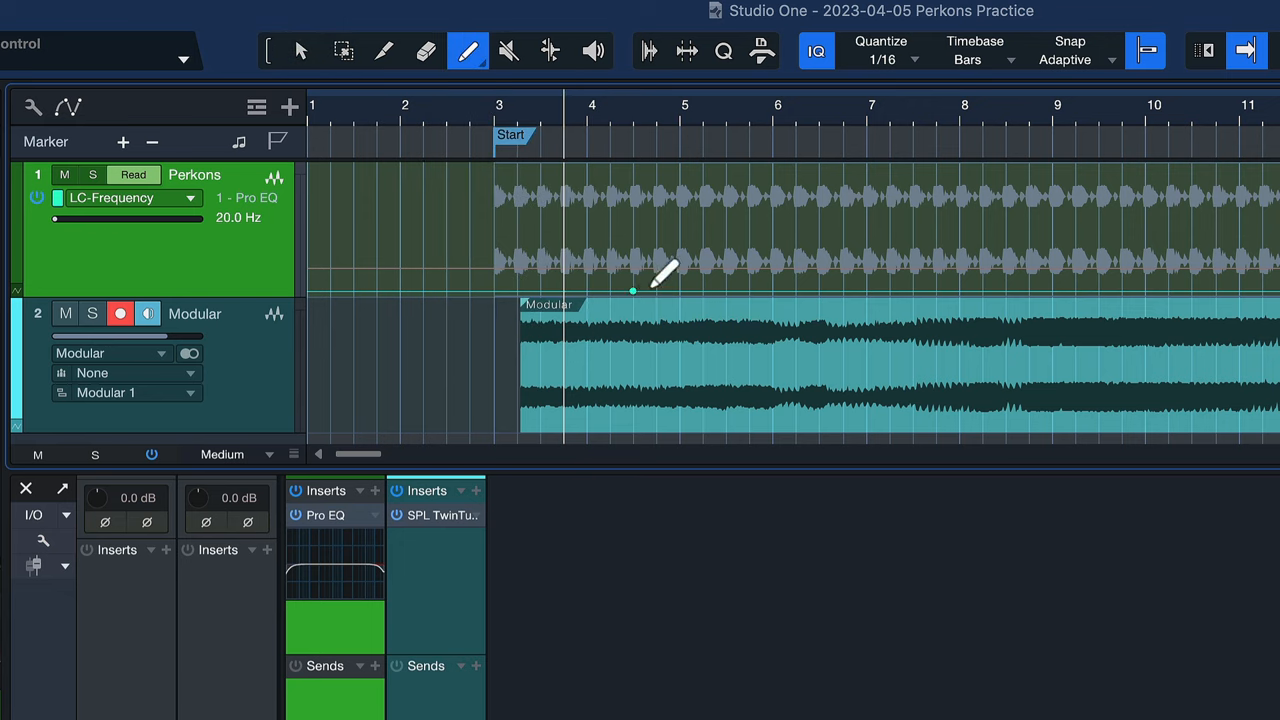
{"action": "mouse_move", "coordinate": [1150, 63]}
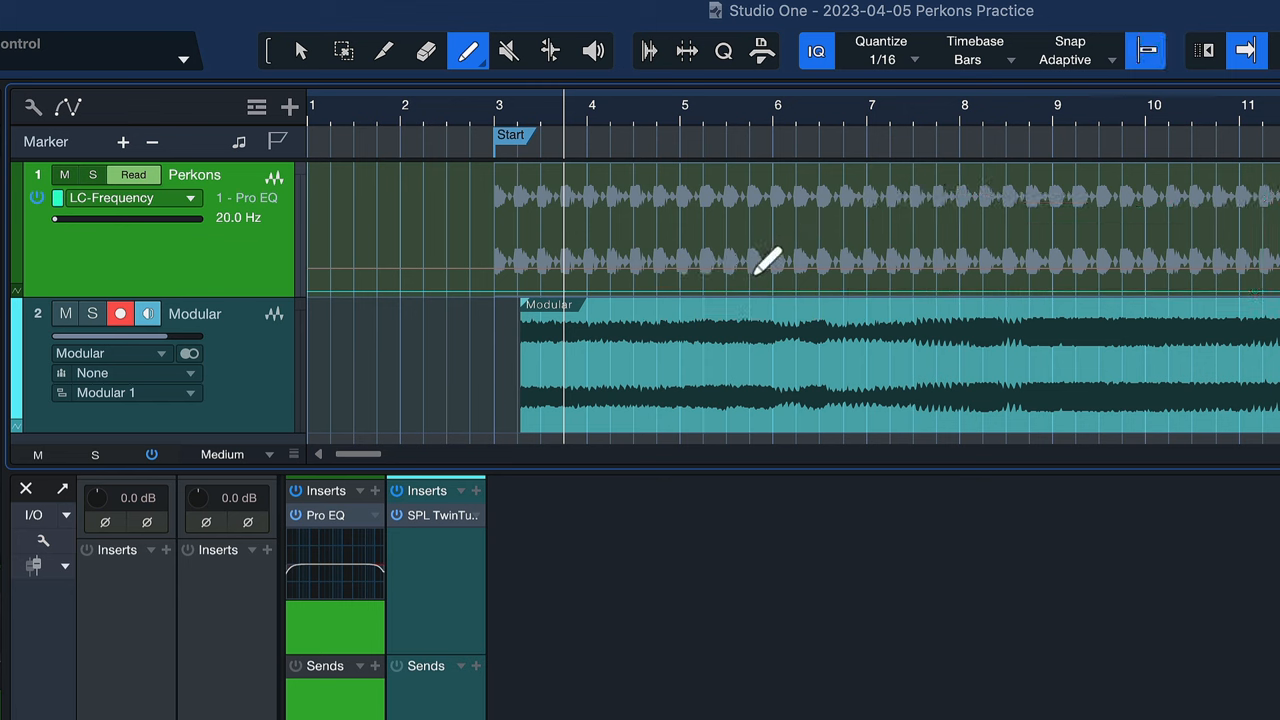
{"action": "mouse_move", "coordinate": [463, 58]}
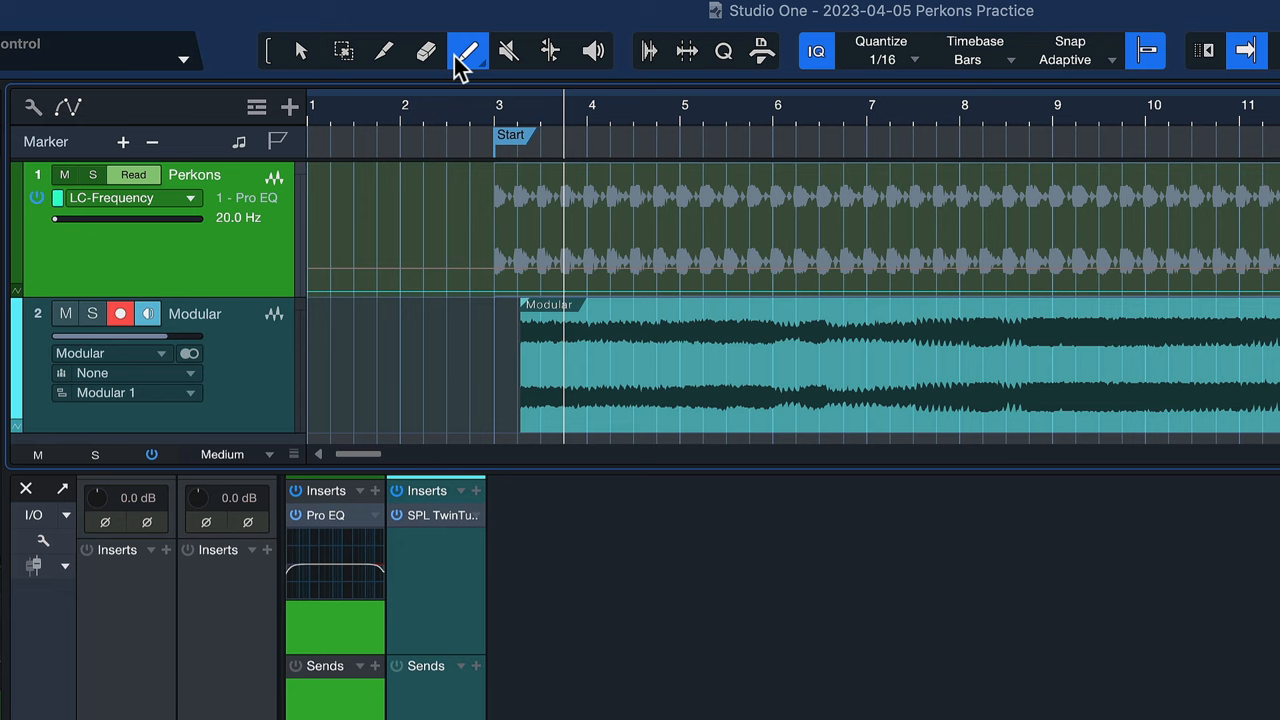
{"action": "left_click", "coordinate": [462, 50]}
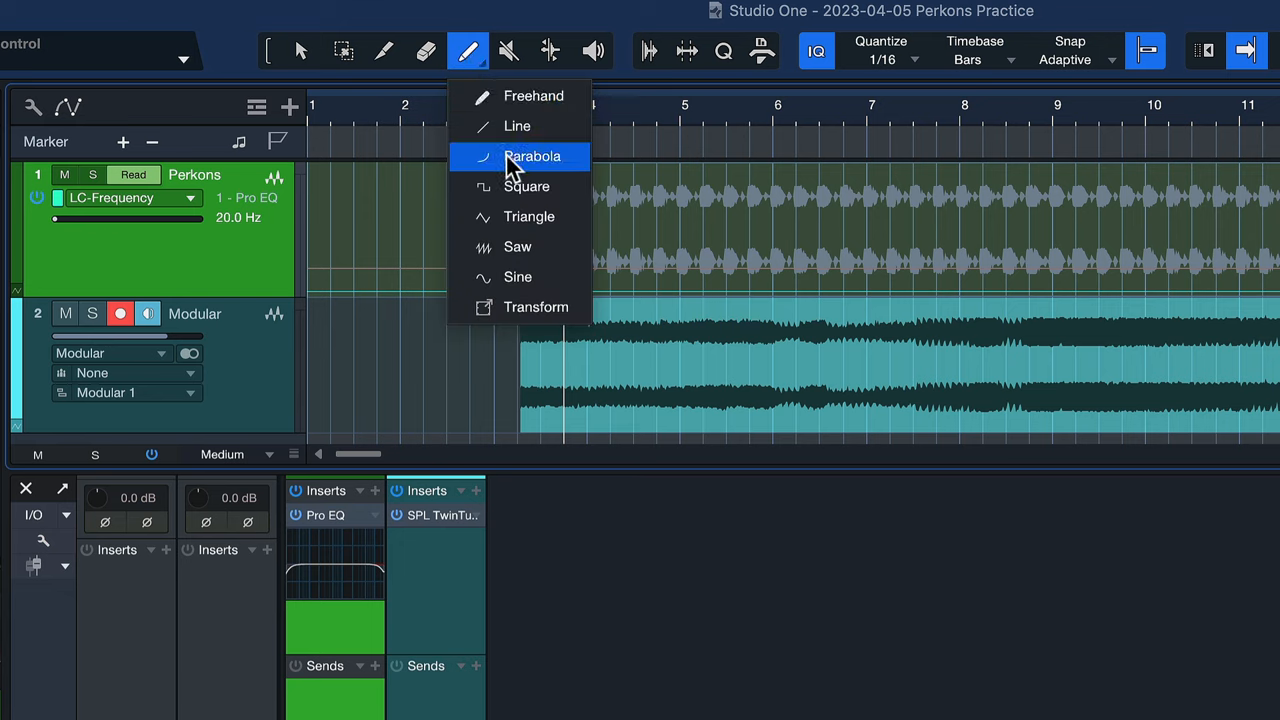
{"action": "left_click", "coordinate": [533, 156]}
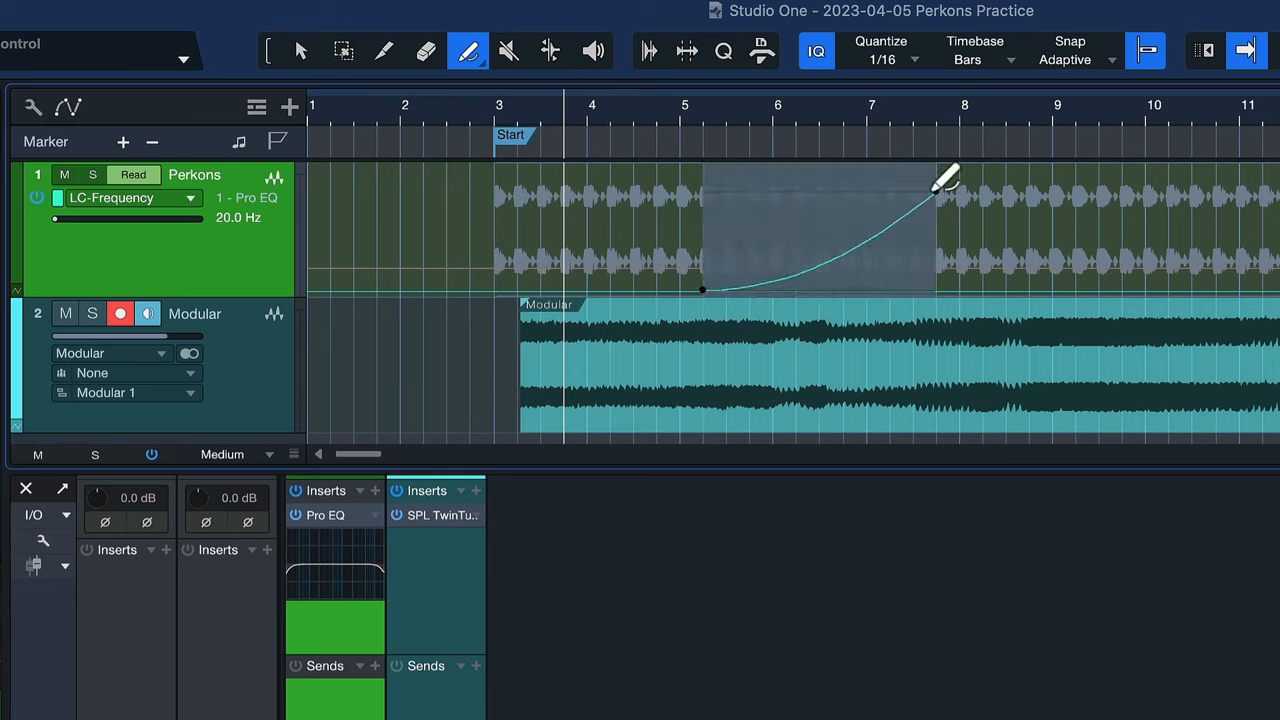
{"action": "left_click", "coordinate": [468, 50]}
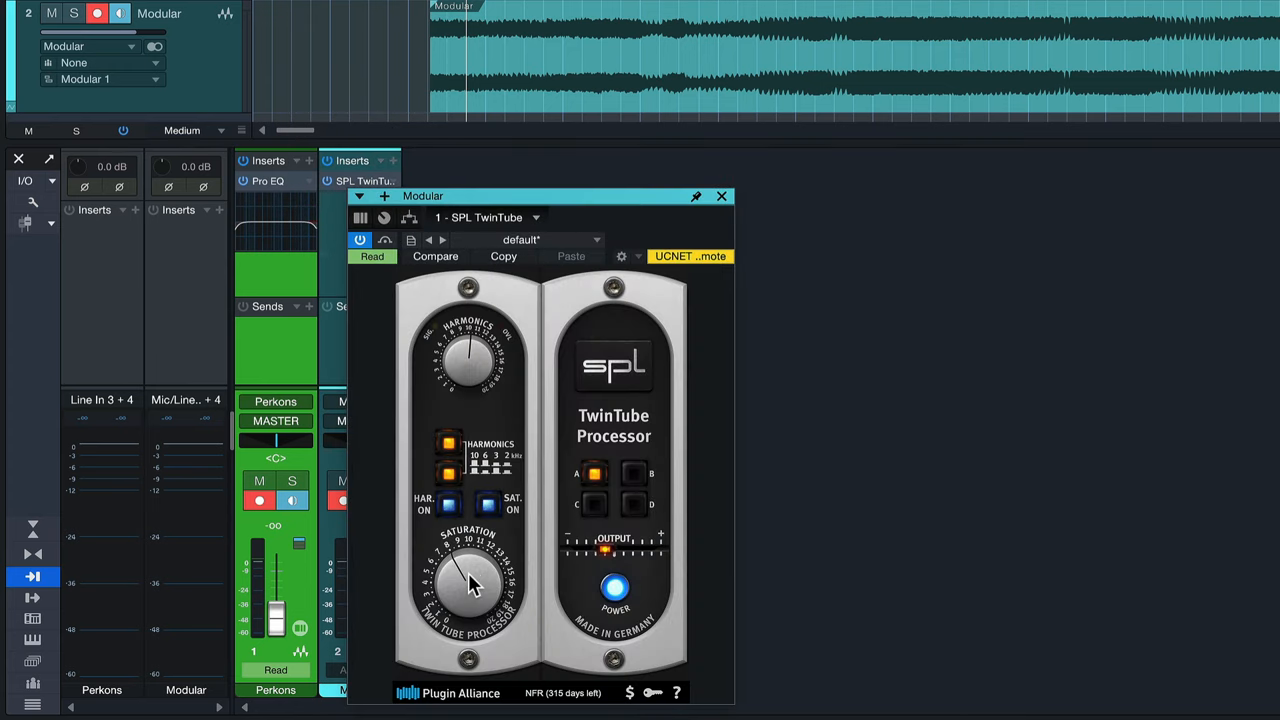
Step: Add a Saturation automation lane for SPL TwinTube on the Modular track
{"action": "right_click", "coordinate": [470, 585]}
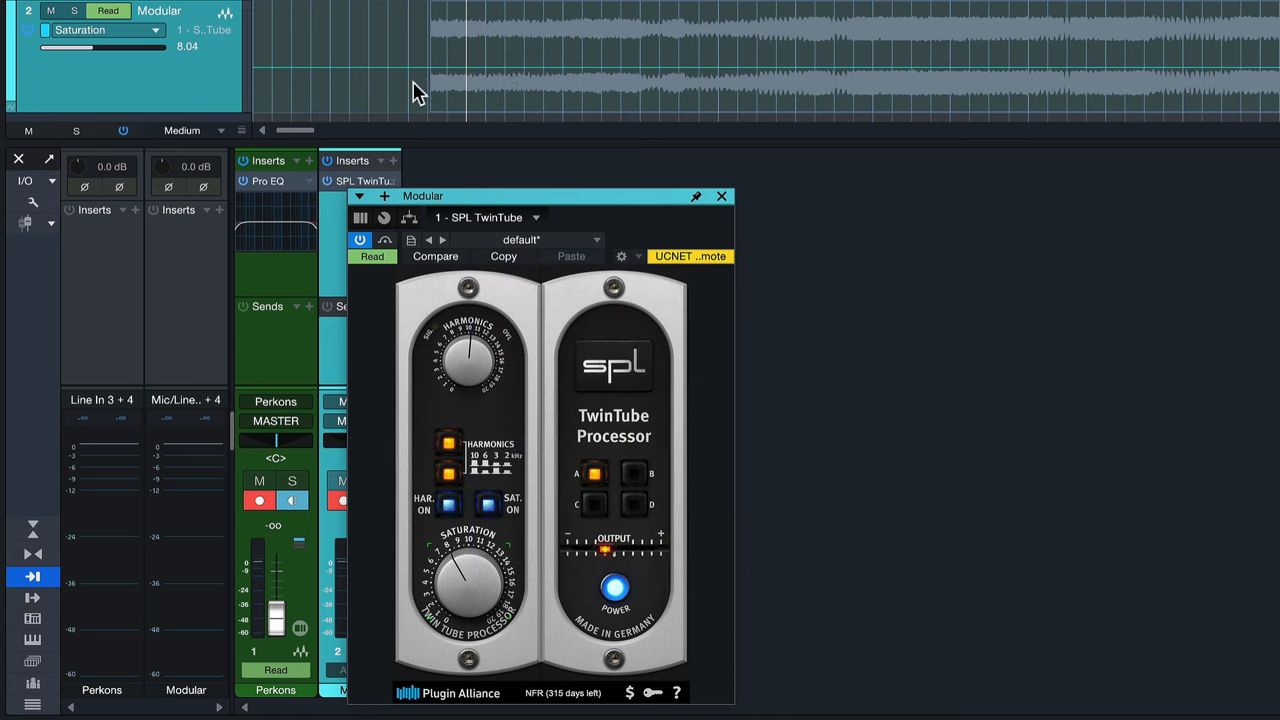
{"action": "left_click", "coordinate": [721, 196]}
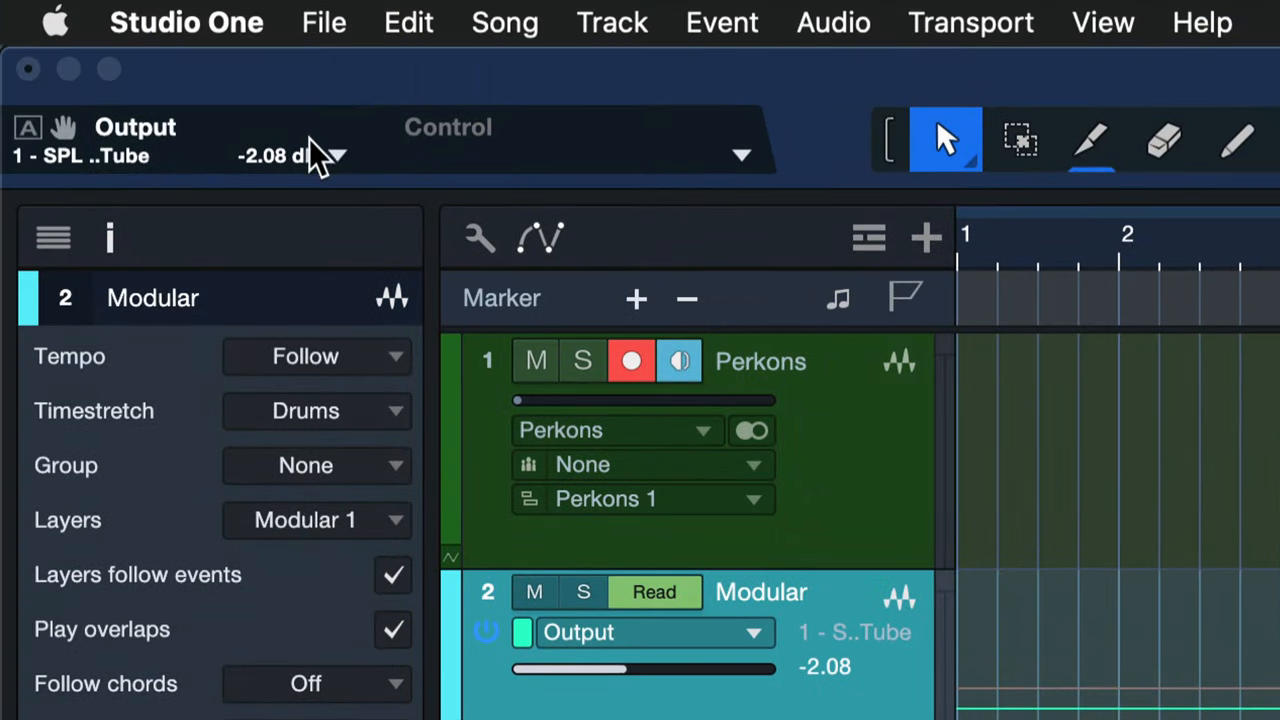
Step: Set the Control Link parameter display to Mouse-Over
{"action": "left_click", "coordinate": [343, 155]}
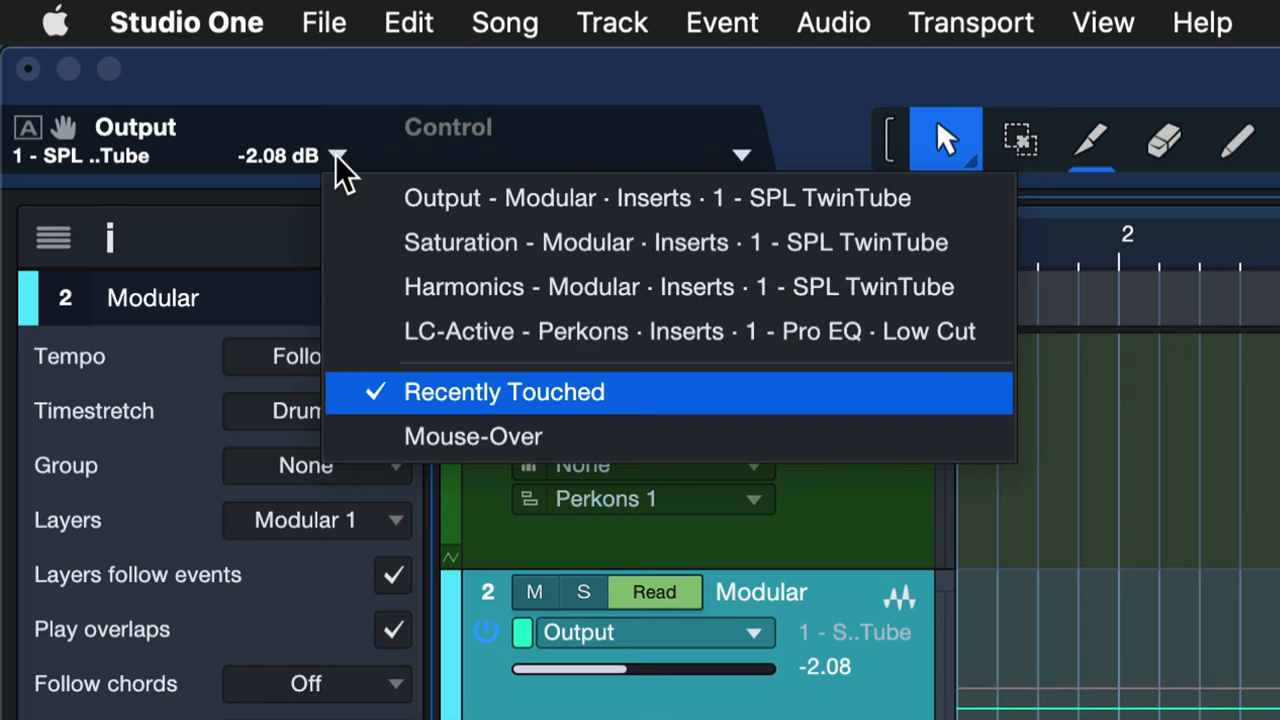
{"action": "mouse_move", "coordinate": [320, 400]}
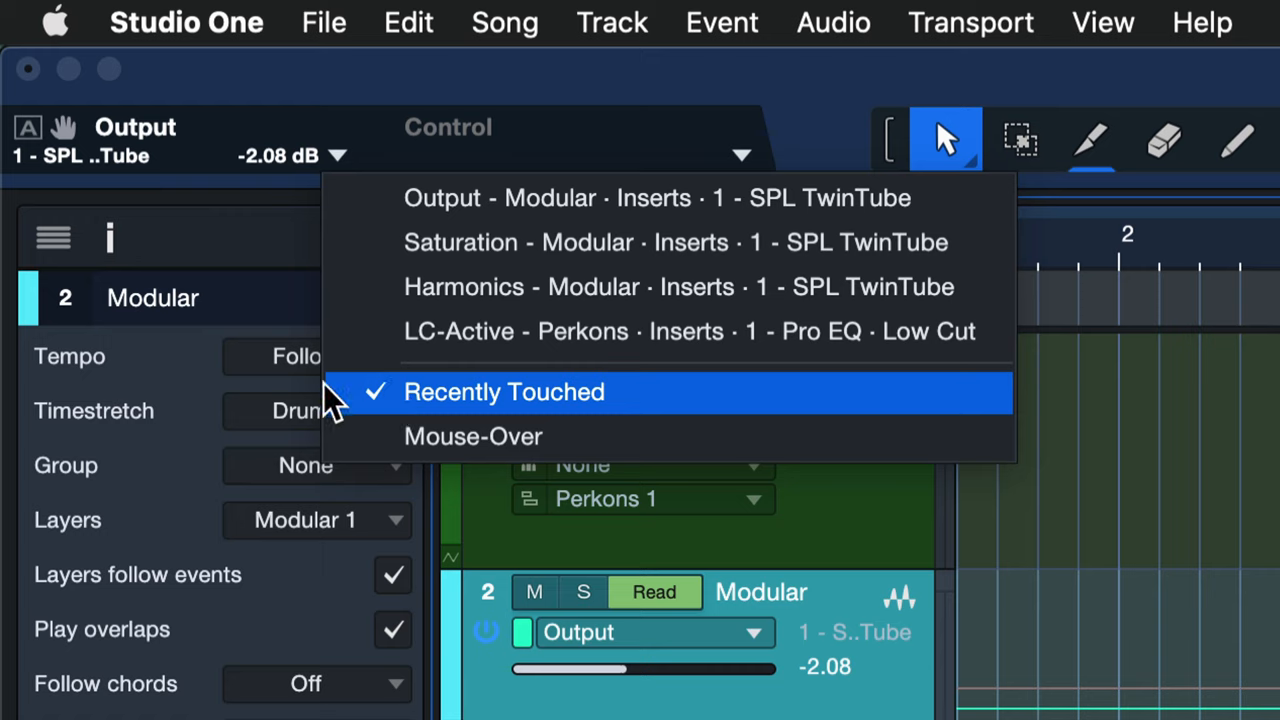
{"action": "mouse_move", "coordinate": [448, 451]}
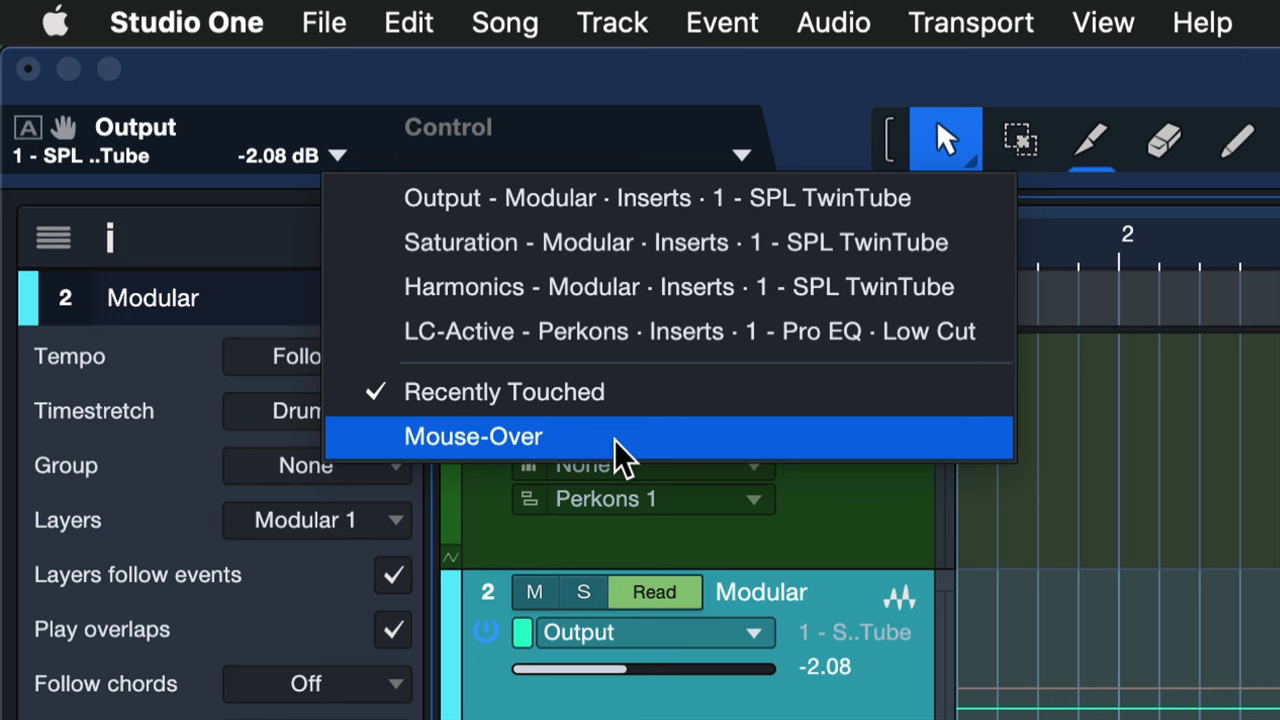
{"action": "left_click", "coordinate": [472, 437]}
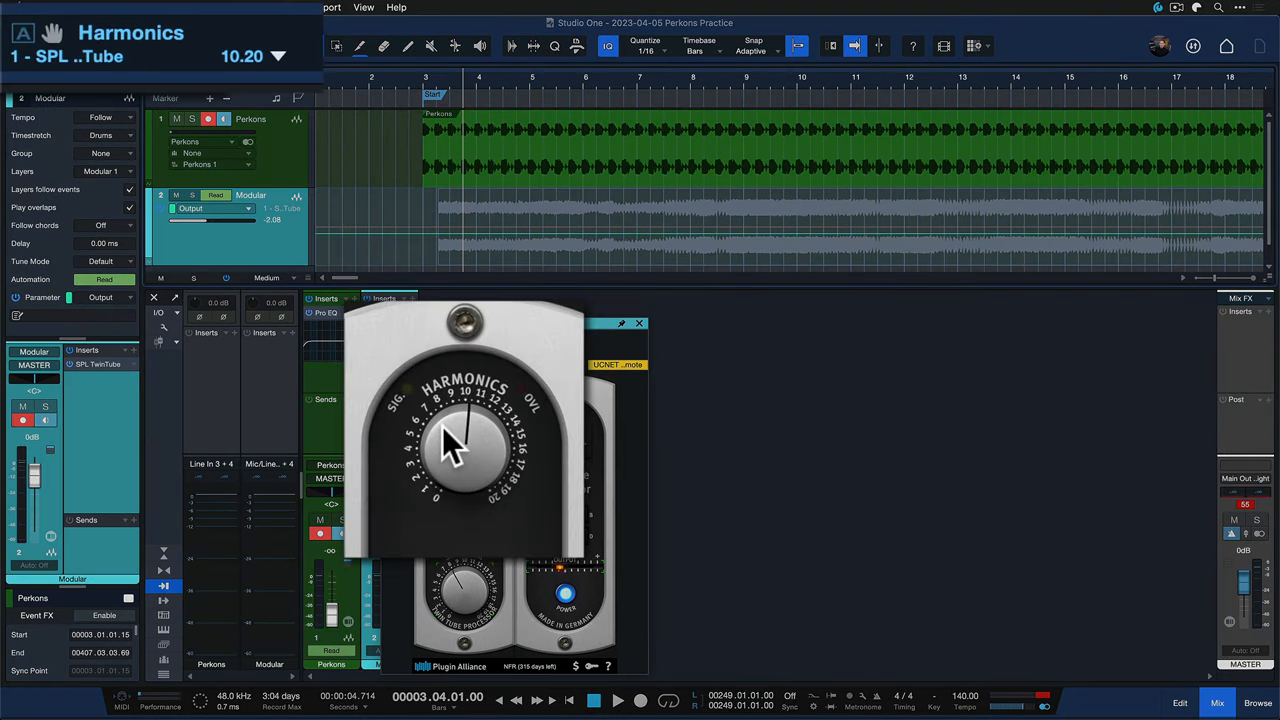
Step: Adjust the SPL TwinTube Harmonics knob to 10.20
{"action": "left_click_drag", "start_coordinate": [450, 445], "coordinate": [500, 450]}
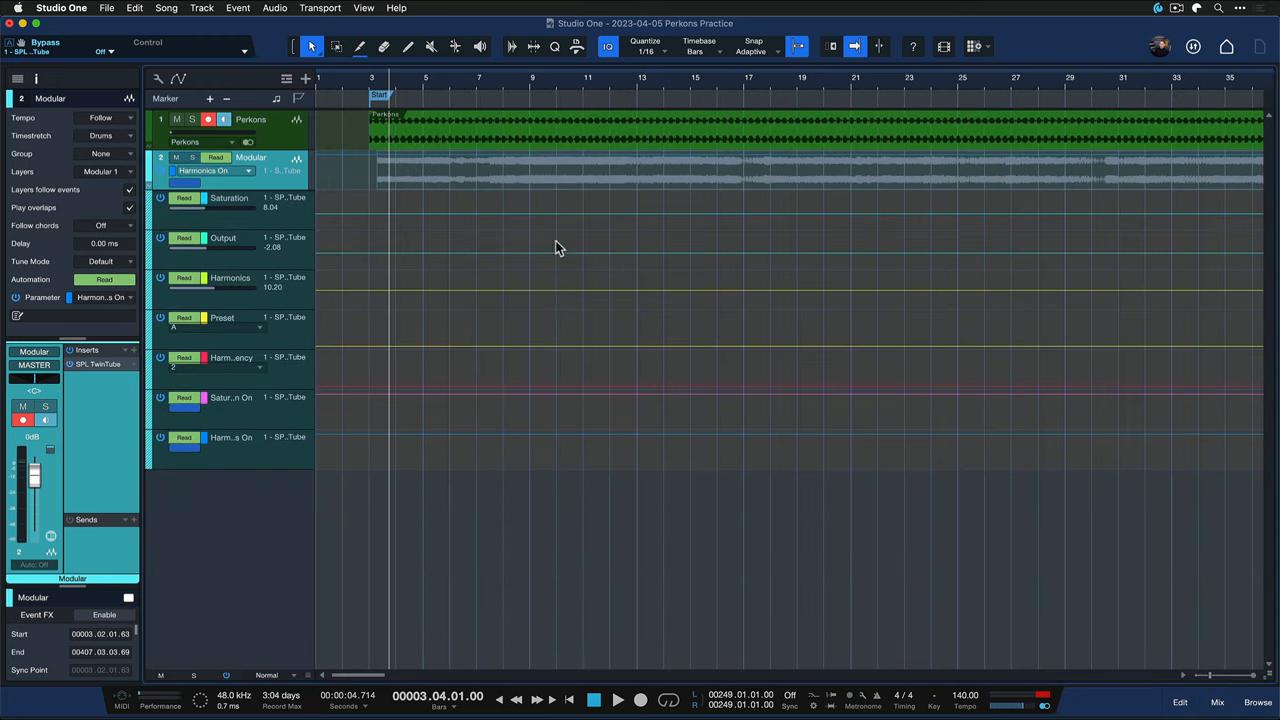
{"action": "mouse_move", "coordinate": [623, 290]}
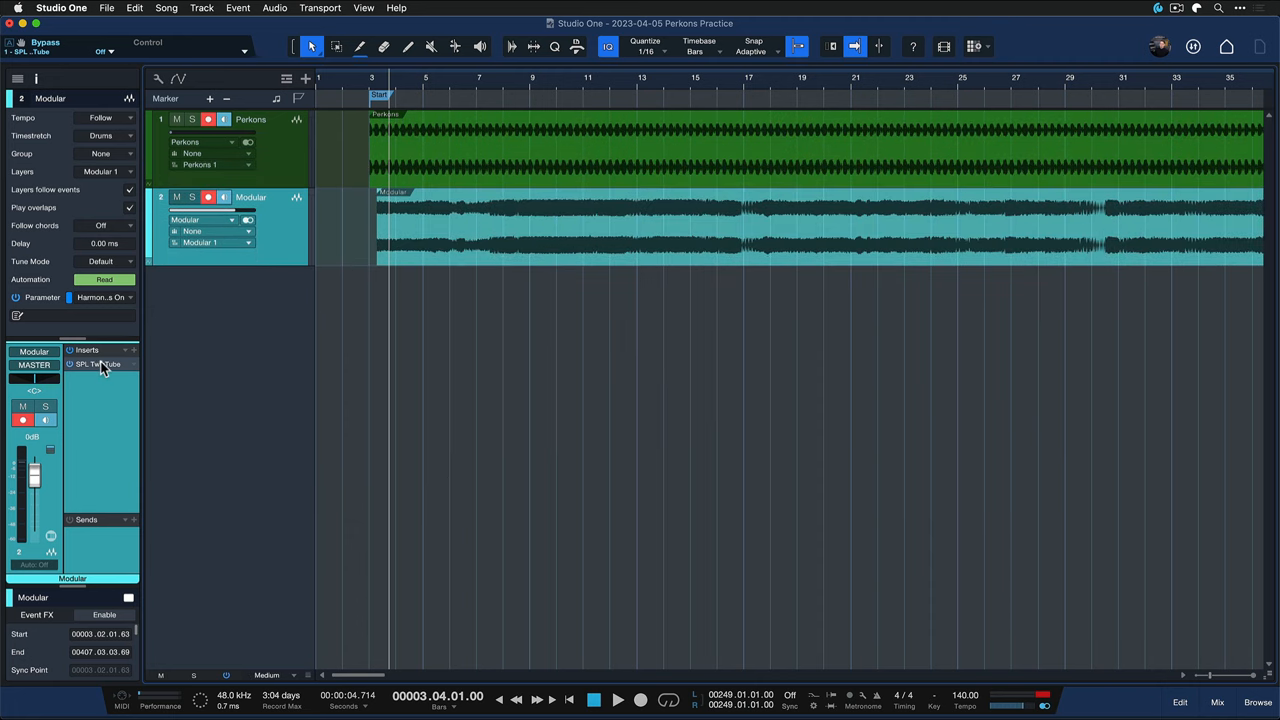
Step: Reopen the SPL TwinTube editor from the Modular Inserts panel
{"action": "double_click", "coordinate": [98, 364]}
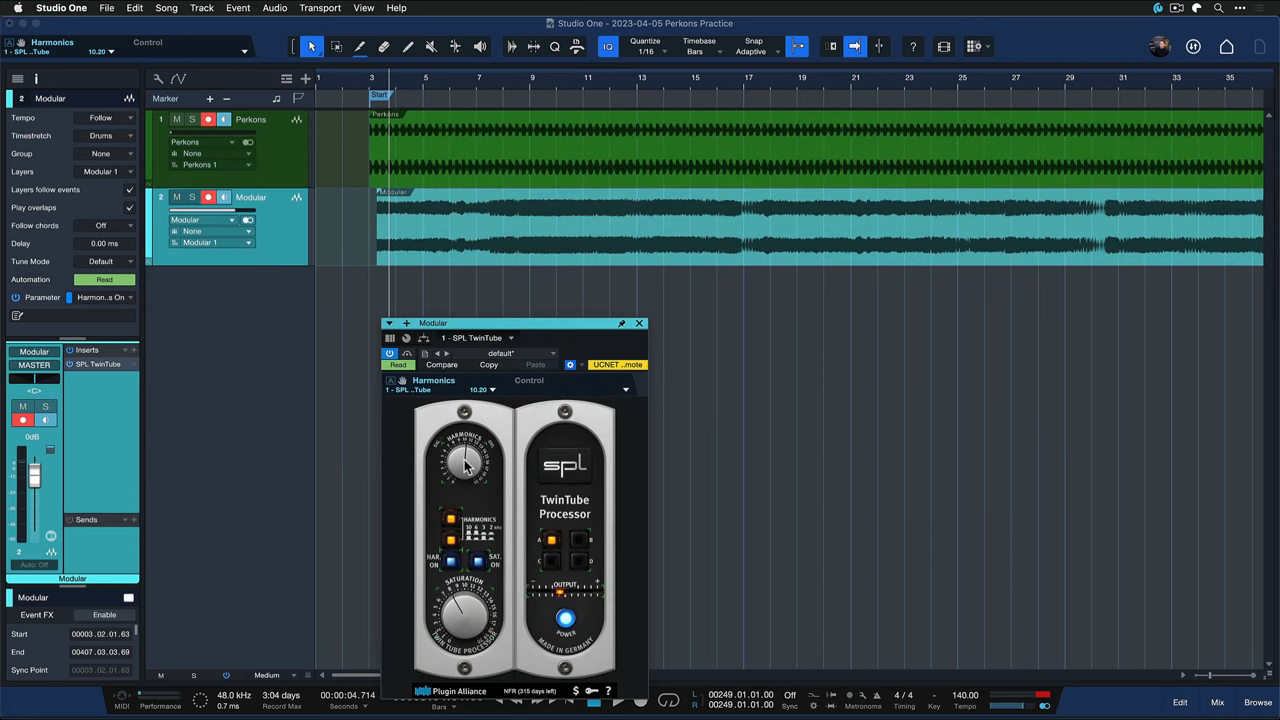